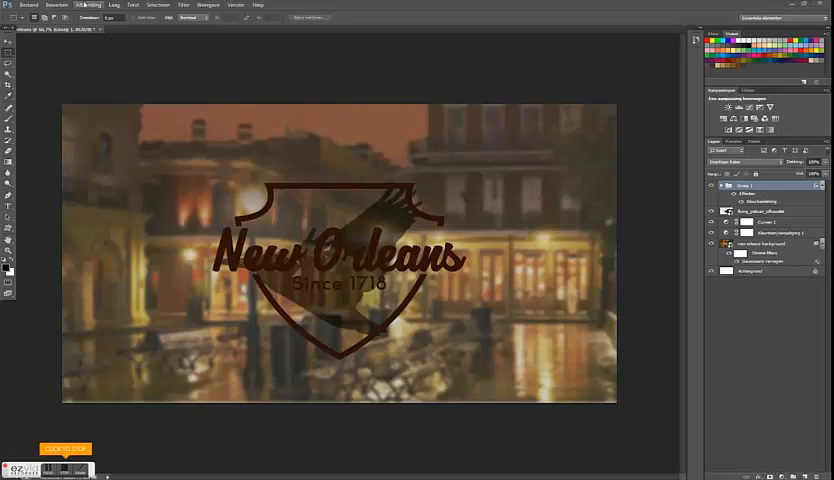
Hide the finished logo preview so only the blurred street photo remains.
{"action": "left_click", "coordinate": [34, 4]}
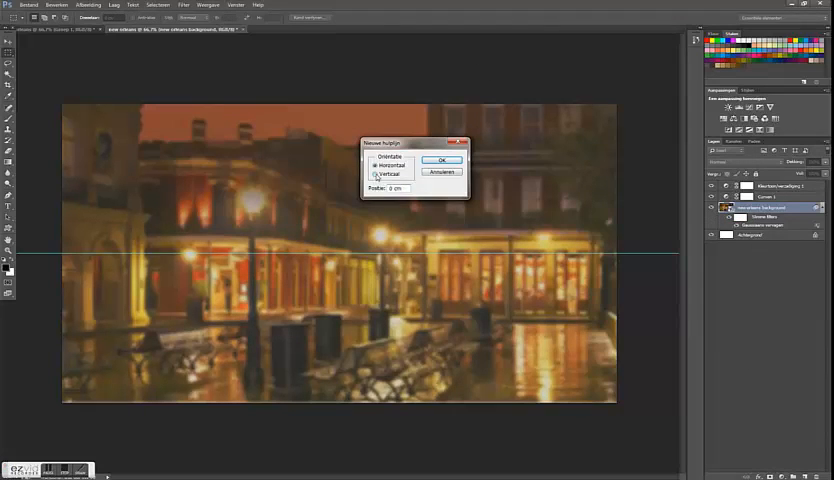
Confirm the New Guide dialog to add the vertical centre guide.
{"action": "left_click", "coordinate": [442, 160]}
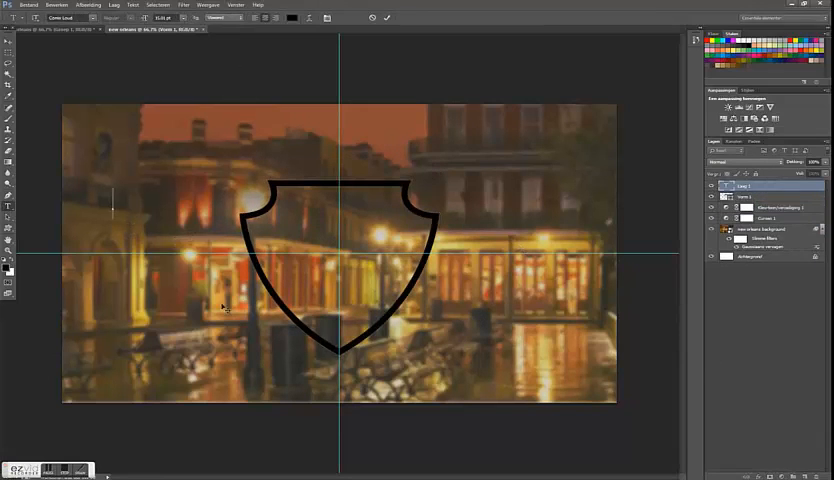
Set 'New Orleans' in script across the shield with 'Since 1718' beneath it.
{"action": "type", "text": "New Orleans"}
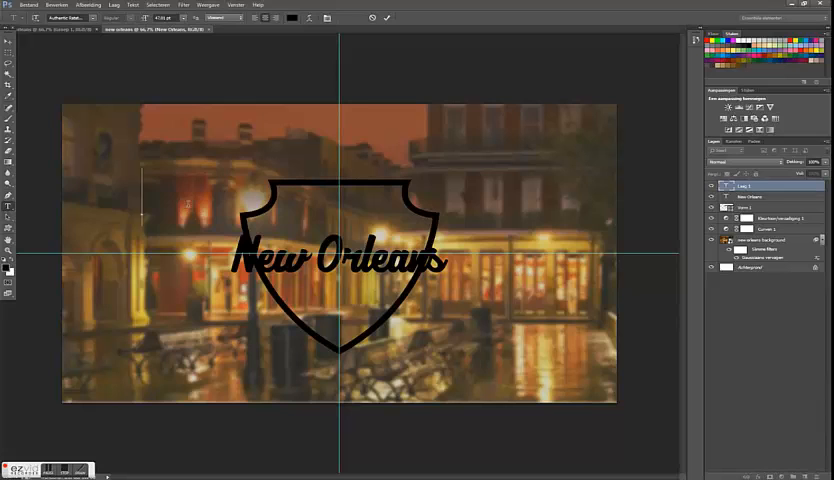
{"action": "type", "text": "Since 1718"}
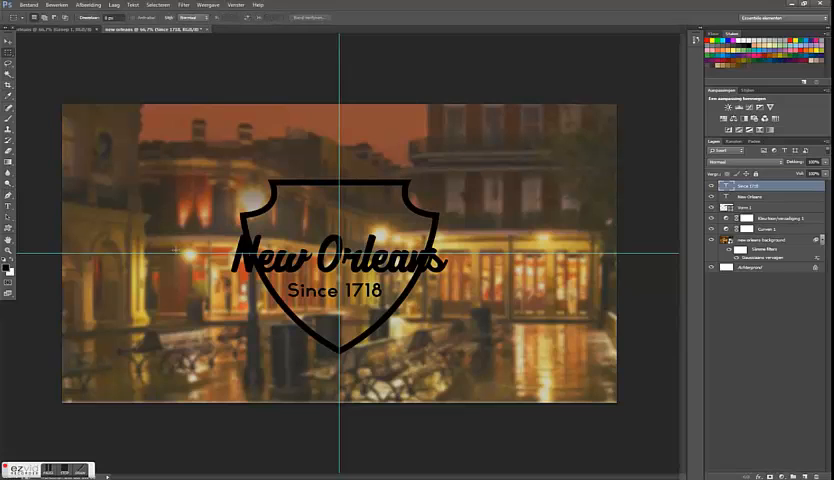
Select the 'Since 1718' layer in the Layers panel.
{"action": "left_click", "coordinate": [750, 208]}
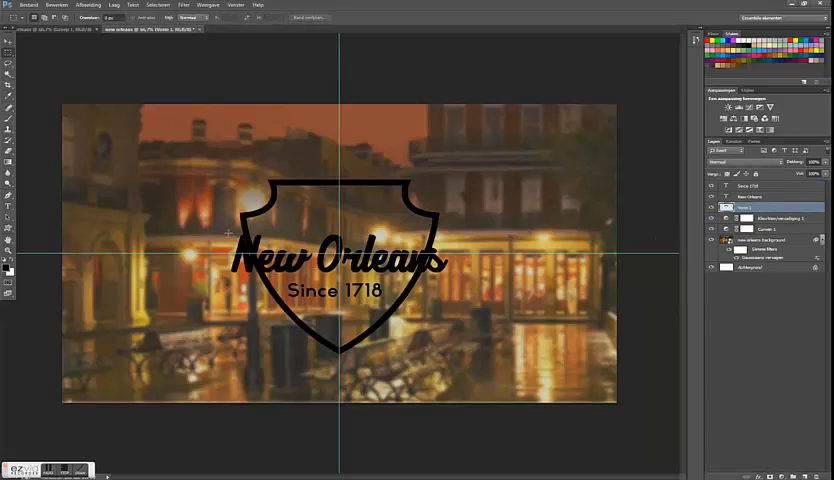
Browse the Place dialog to the folder holding the bird image.
{"action": "left_click_drag", "start_coordinate": [228, 234], "coordinate": [436, 270]}
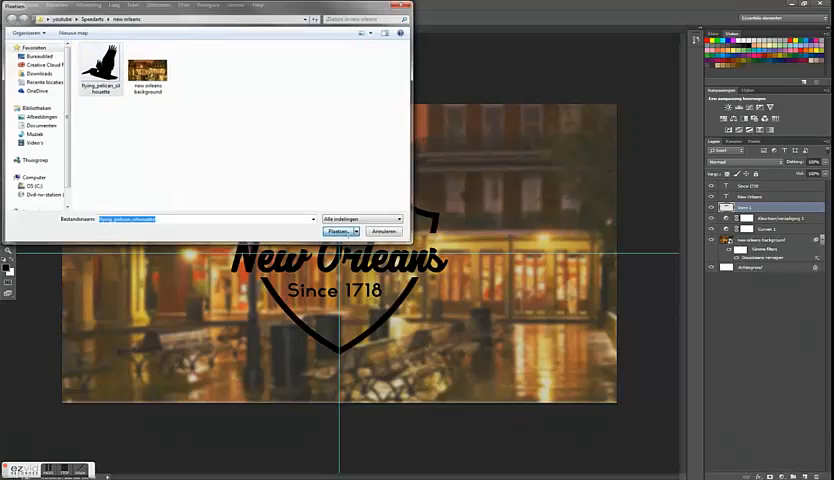
Place the bird picture over the shield and go to the shield's layer style.
{"action": "left_click", "coordinate": [336, 230]}
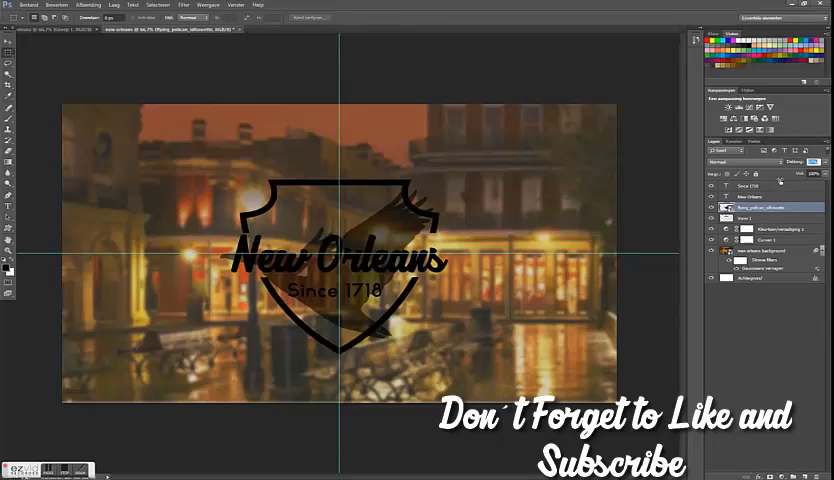
{"action": "left_click", "coordinate": [208, 4]}
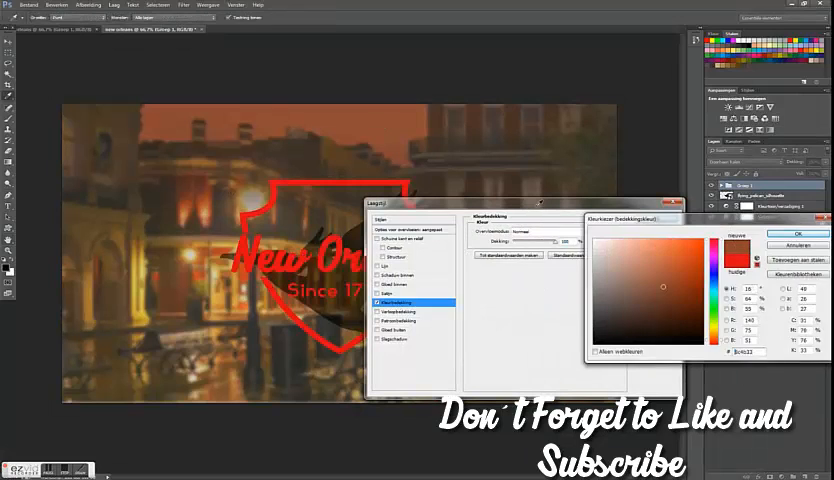
Pick a dark red-brown Color Overlay for the shield and confirm it.
{"action": "left_click", "coordinate": [692, 320]}
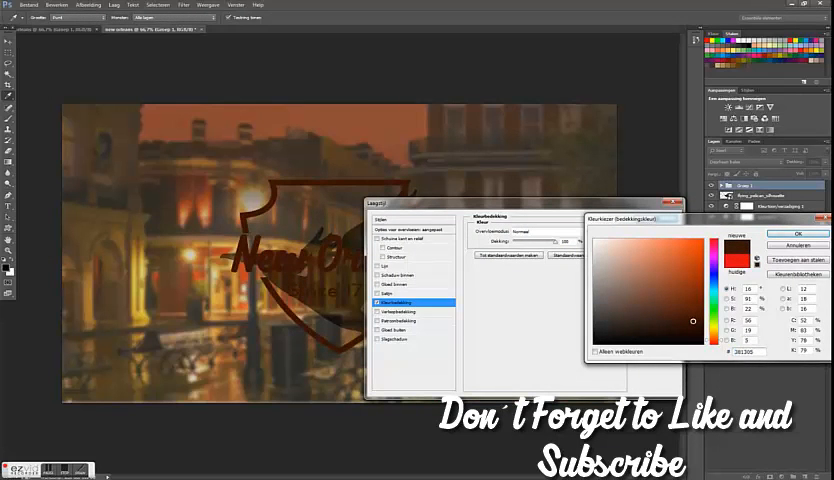
{"action": "left_click", "coordinate": [776, 234]}
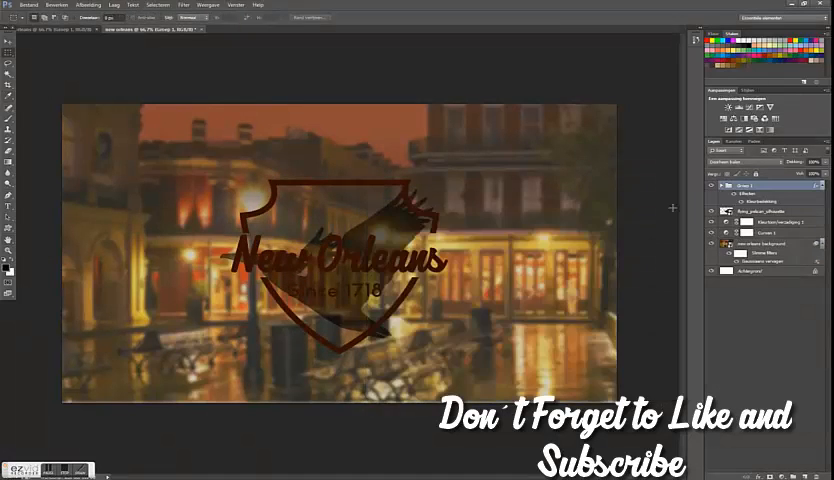